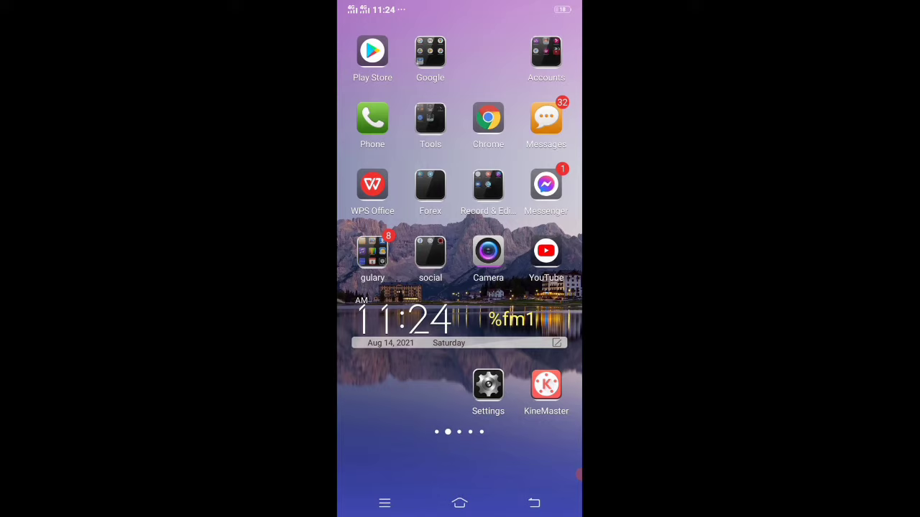
# Step: Launch Settings from the home screen and move down past the connectivity options
pyautogui.click(489, 383)
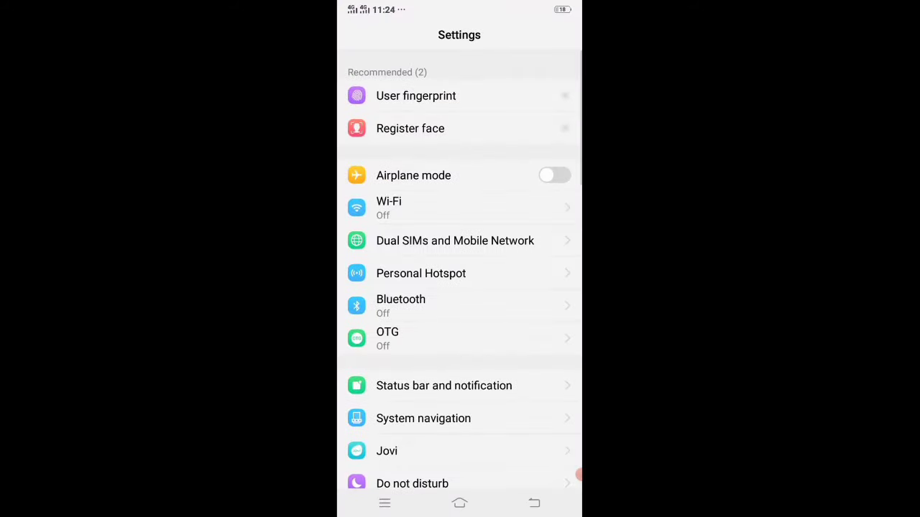
pyautogui.scroll(-3)
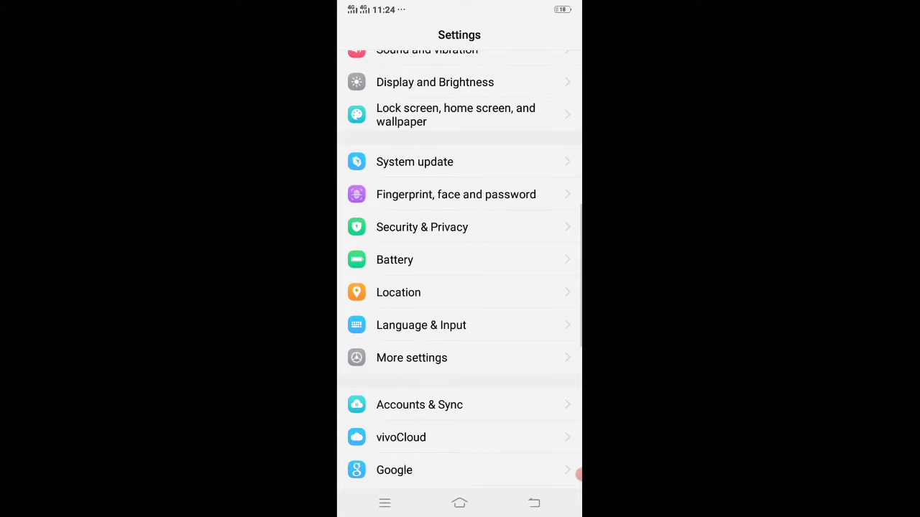
# Step: Enter More settings and move down toward Backup & Reset
pyautogui.click(411, 358)
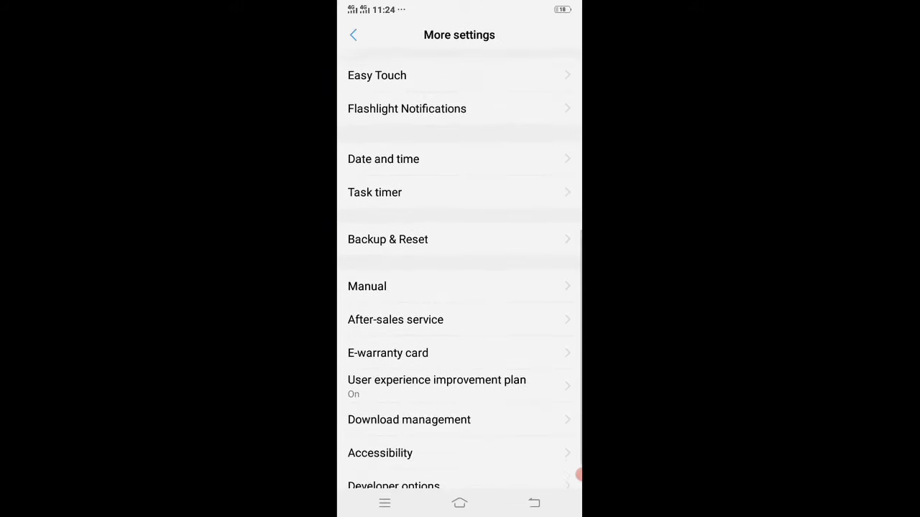
pyautogui.scroll(-3)
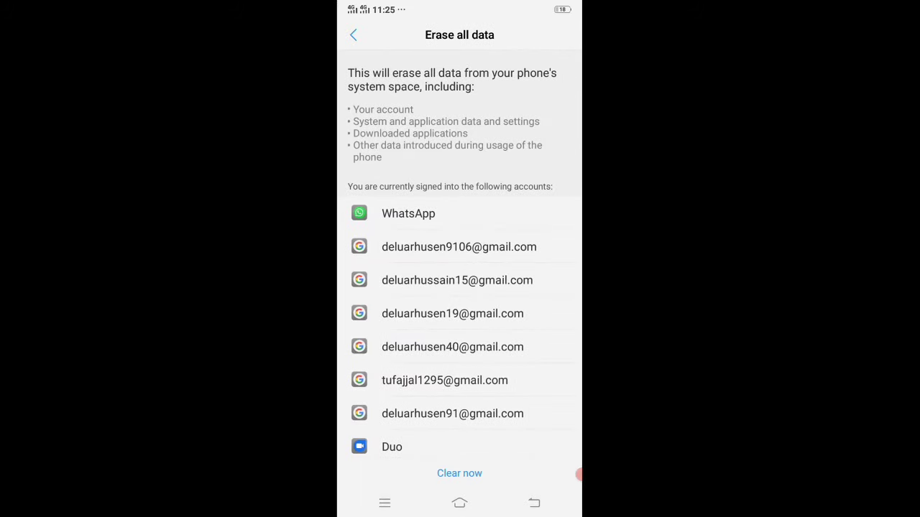
pyautogui.scroll(-3)
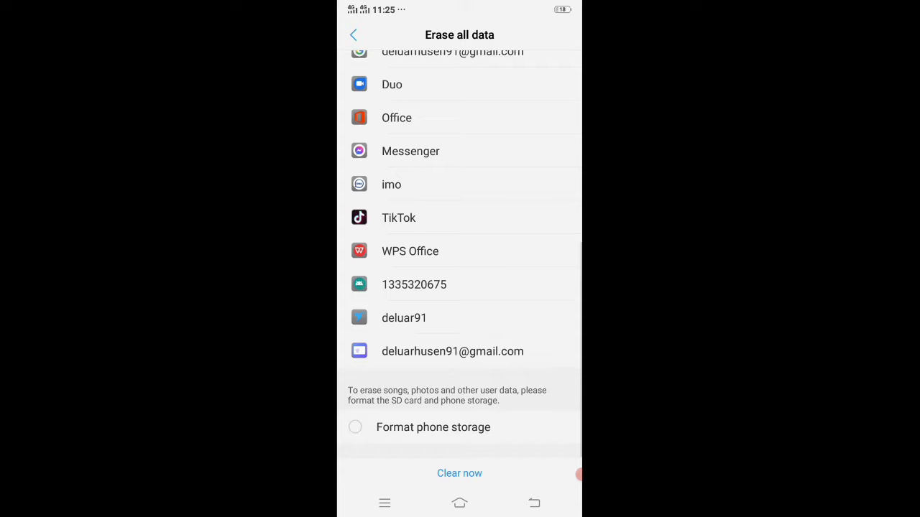
pyautogui.click(355, 426)
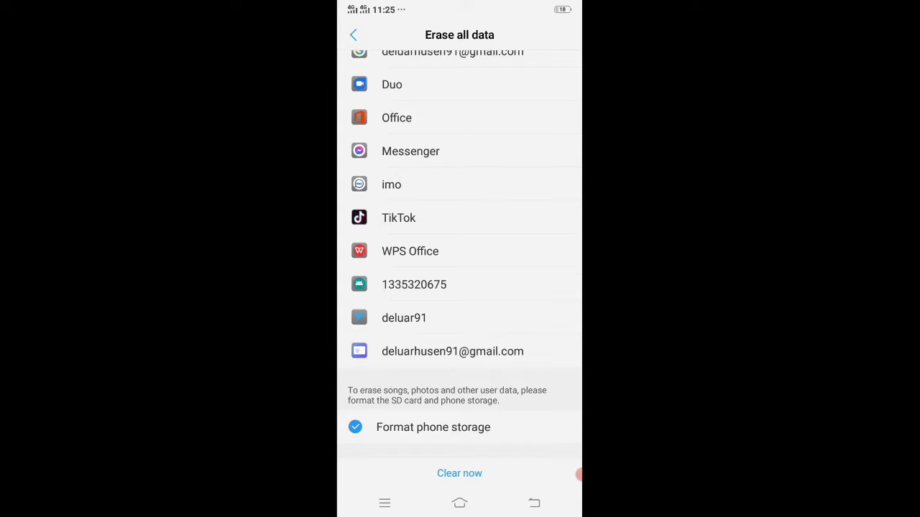
pyautogui.click(355, 427)
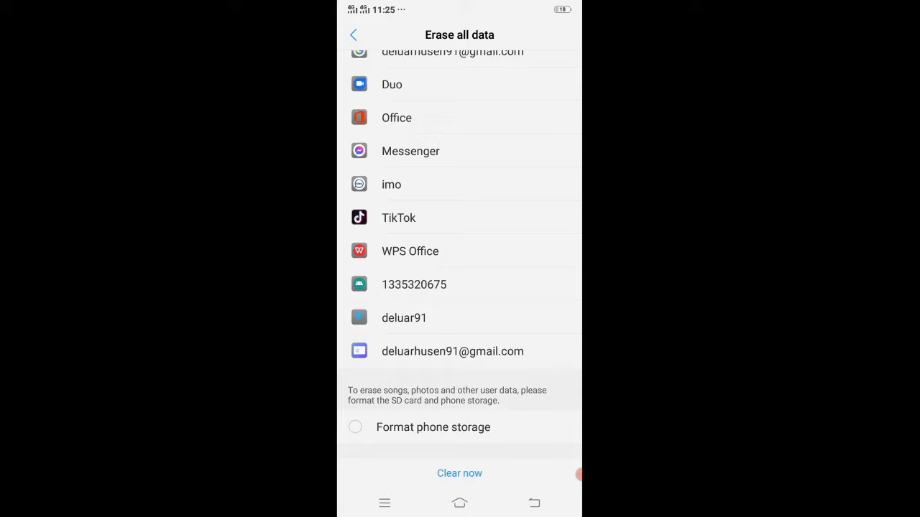
# Step: Back out to the main Settings list and show the System update page
pyautogui.click(353, 34)
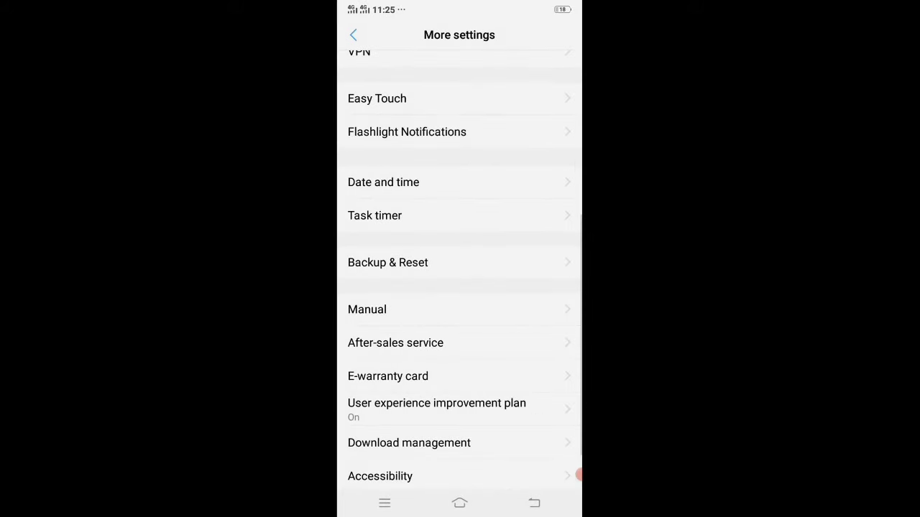
pyautogui.click(354, 35)
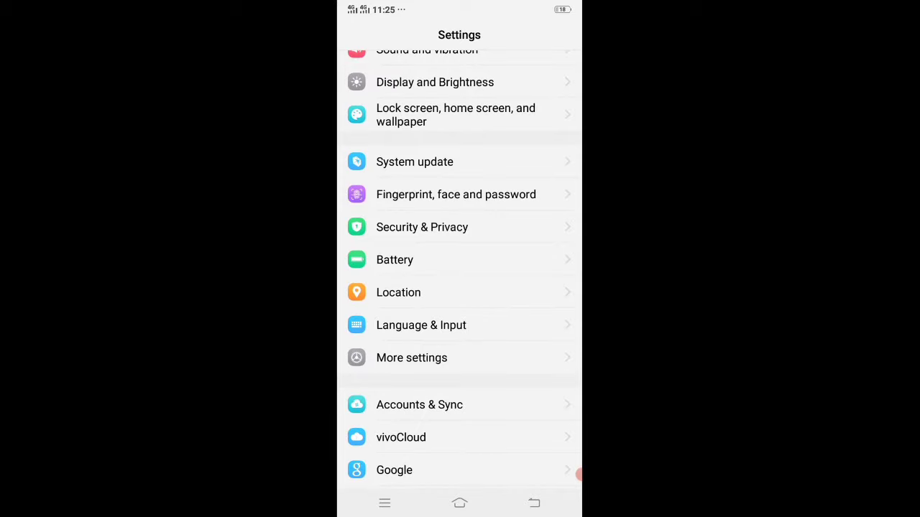
pyautogui.scroll(3)
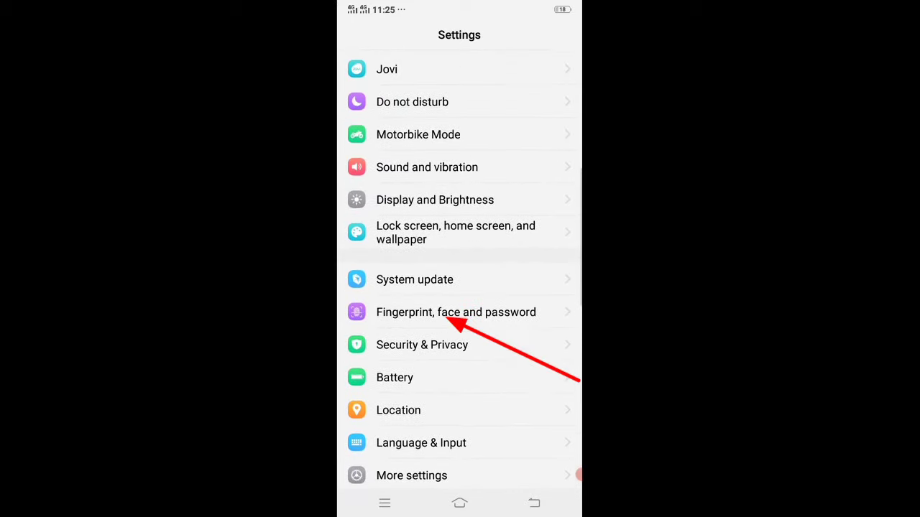
pyautogui.click(414, 278)
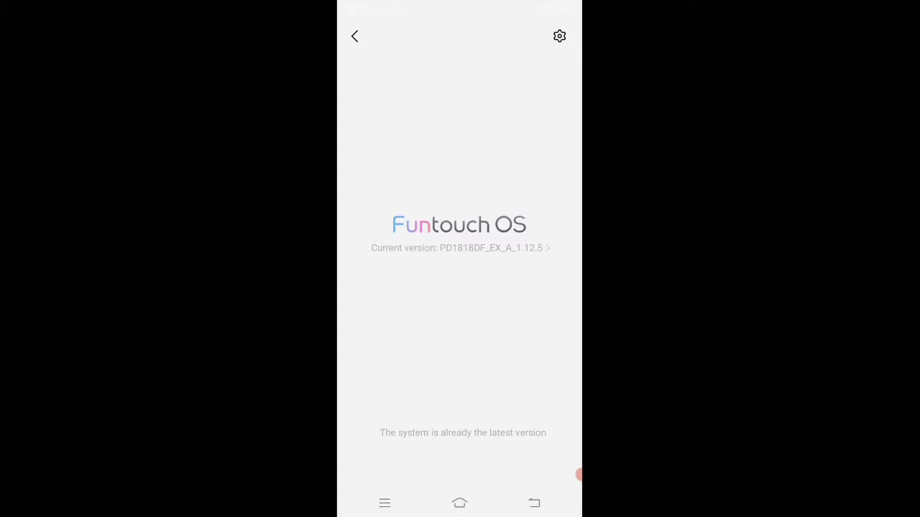